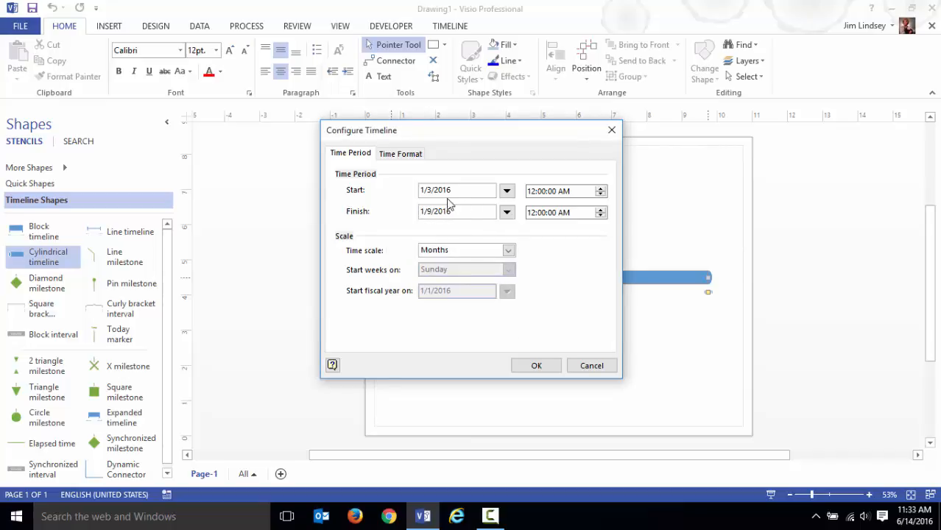
# Set the timeline to start 1/3/2016 and finish 1/9/2016, then confirm.
pyautogui.click(507, 251)
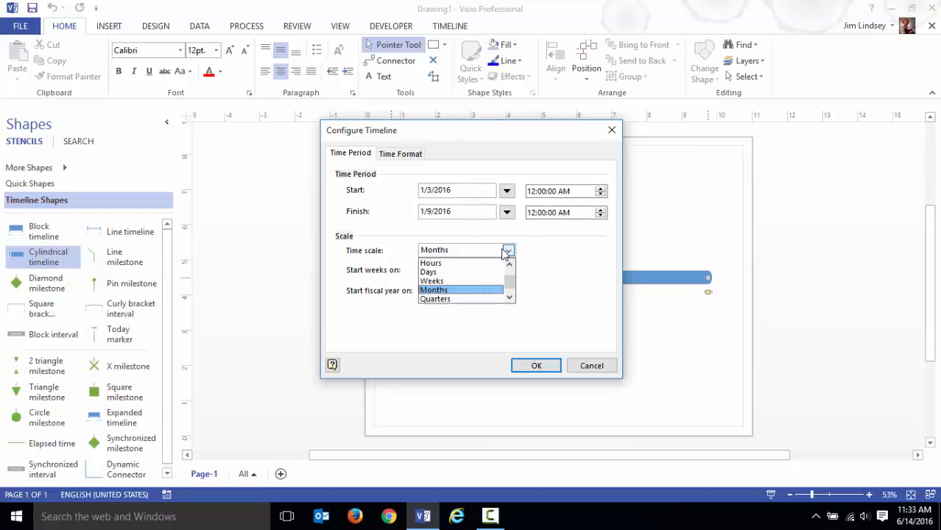
pyautogui.click(535, 365)
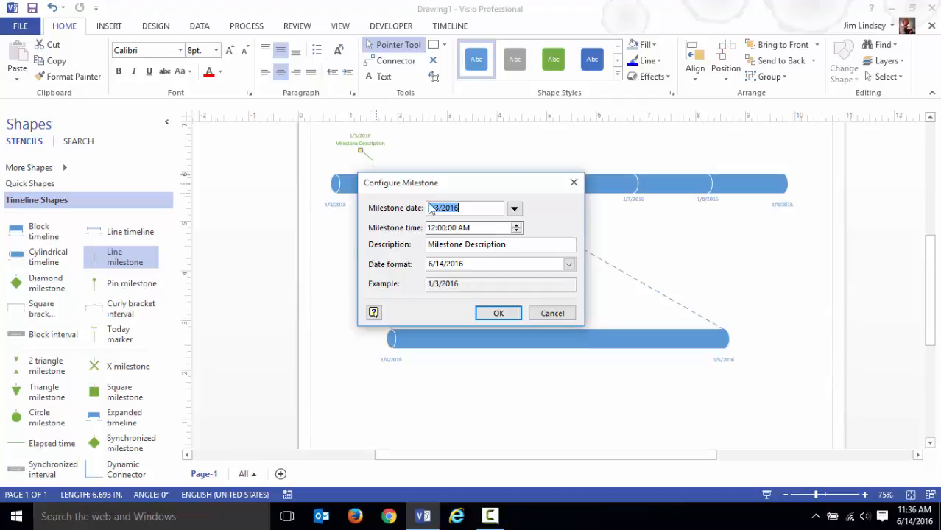
# Attach a Milestone Description line milestone to the main timeline at 1/3/2016.
pyautogui.click(498, 312)
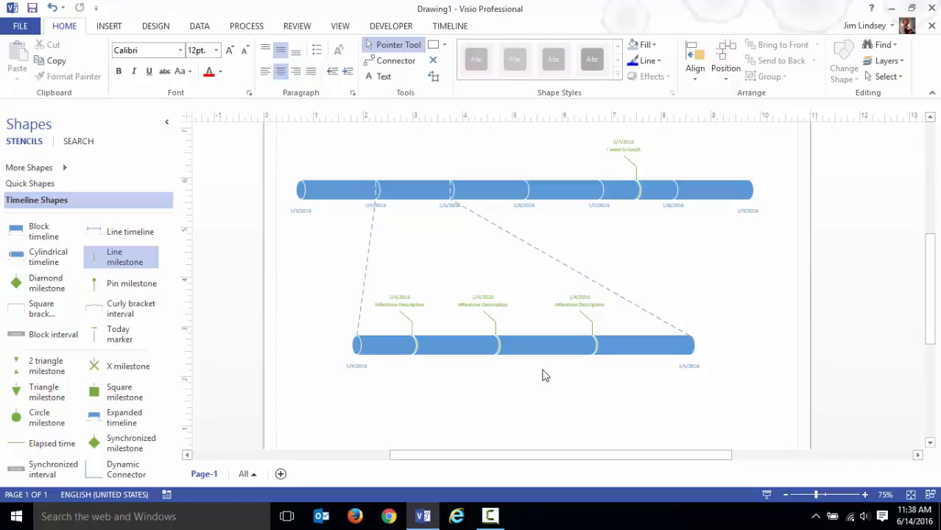
pyautogui.moveTo(423, 332)
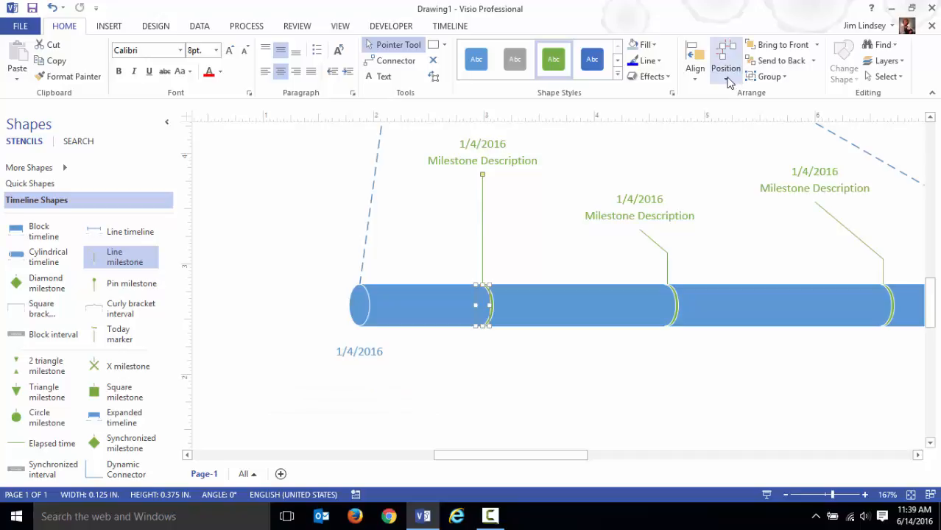
# Open the Position dropdown for the selected 1/4/2016 expanded-timeline milestone.
pyautogui.click(725, 60)
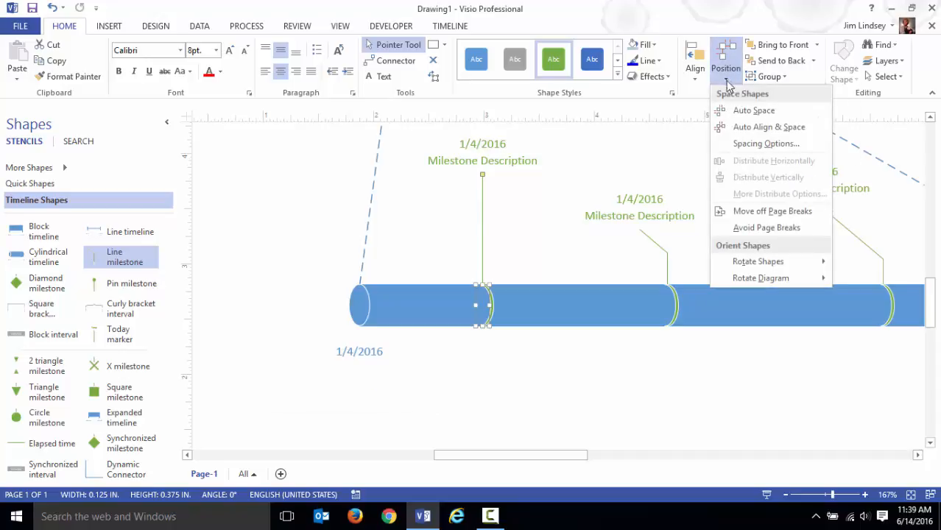